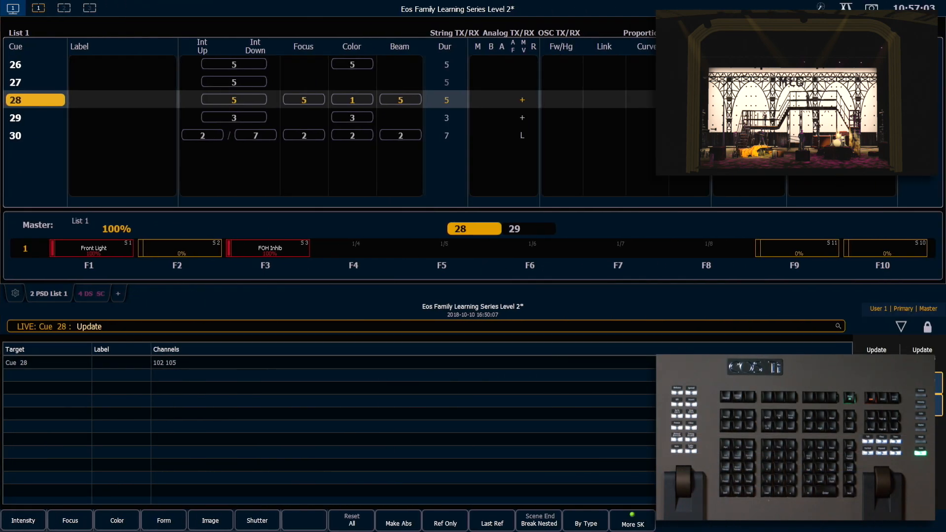
Step: Target channels 102 and 105 and cue 28 for the update, then view the live table
{"action": "left_click", "coordinate": [164, 362]}
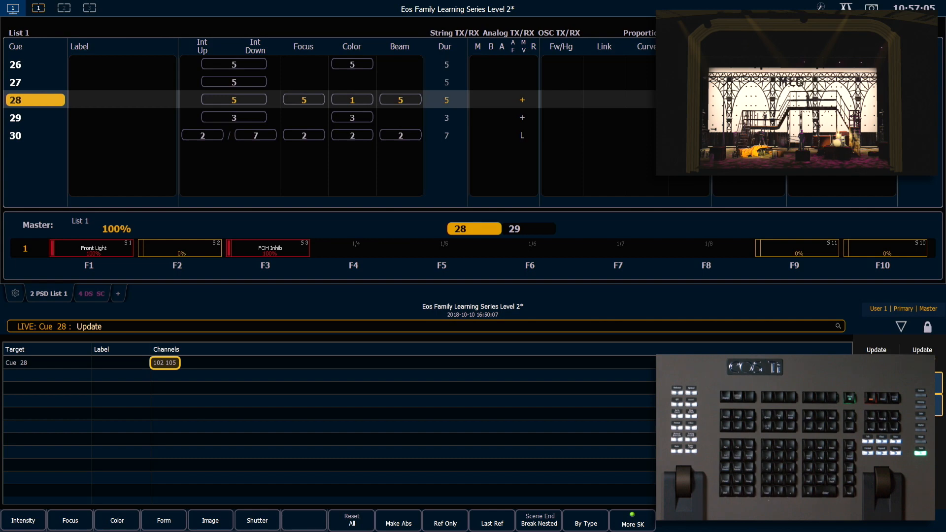
{"action": "left_click", "coordinate": [17, 362]}
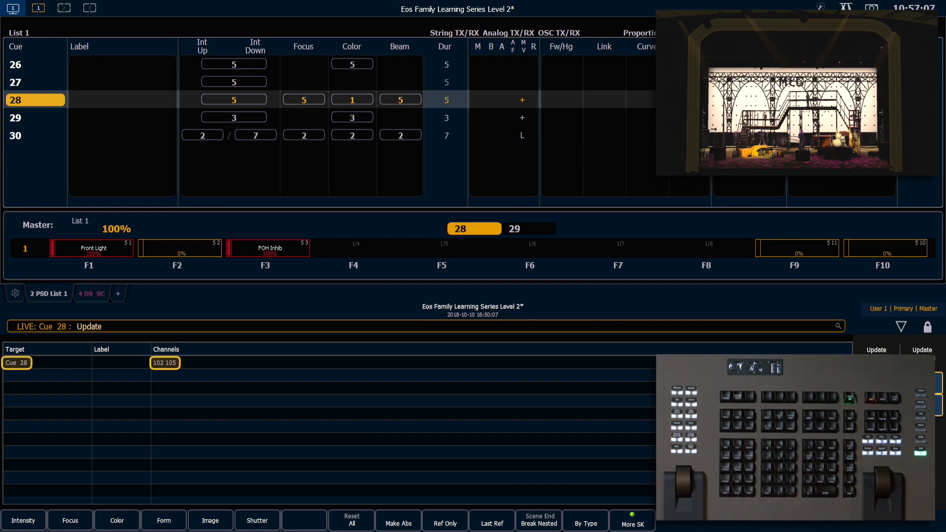
{"action": "left_click", "coordinate": [12, 8]}
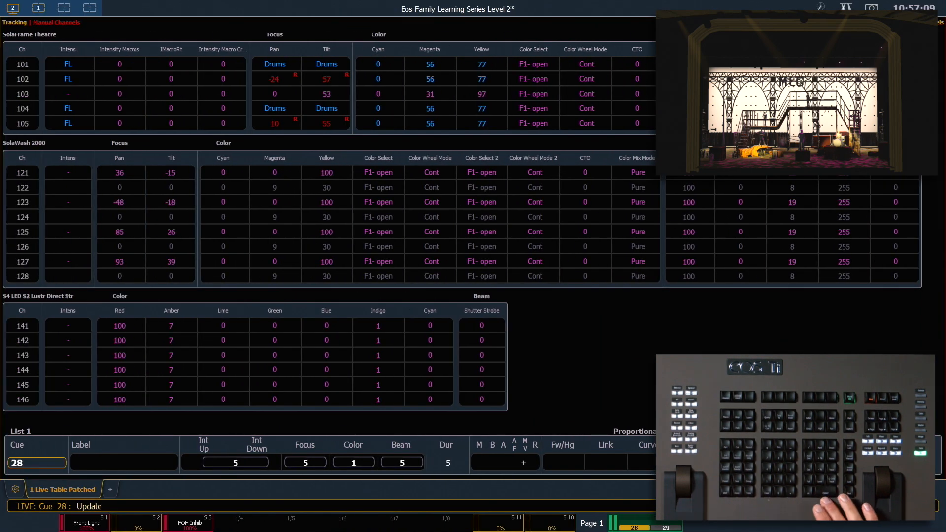